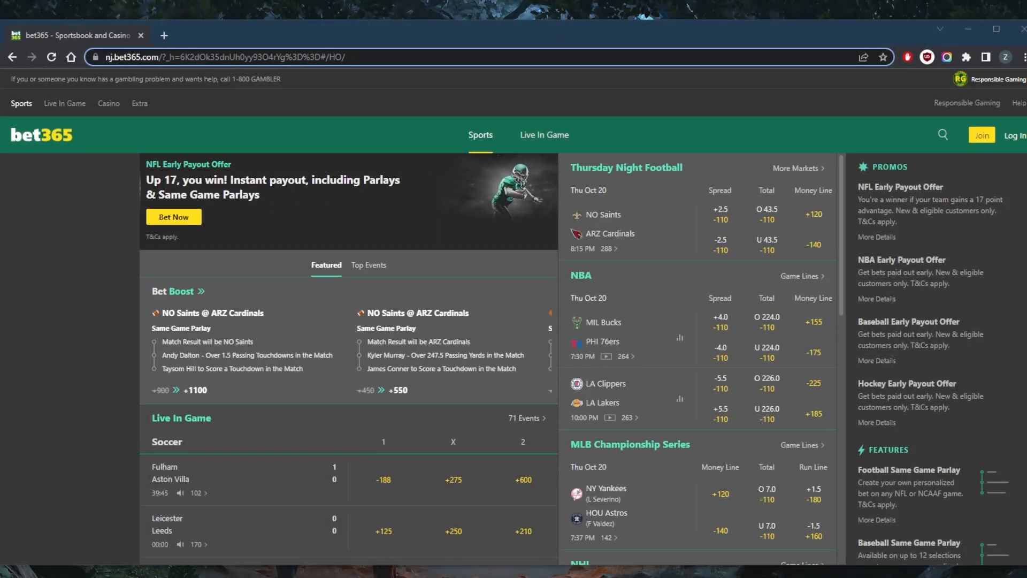
mouse_move(454, 268)
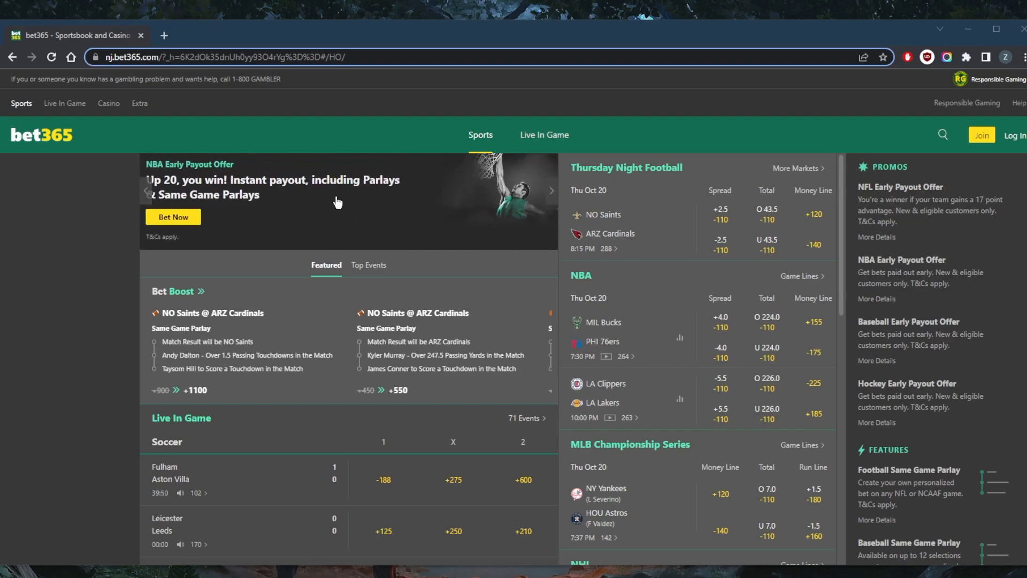
mouse_move(376, 229)
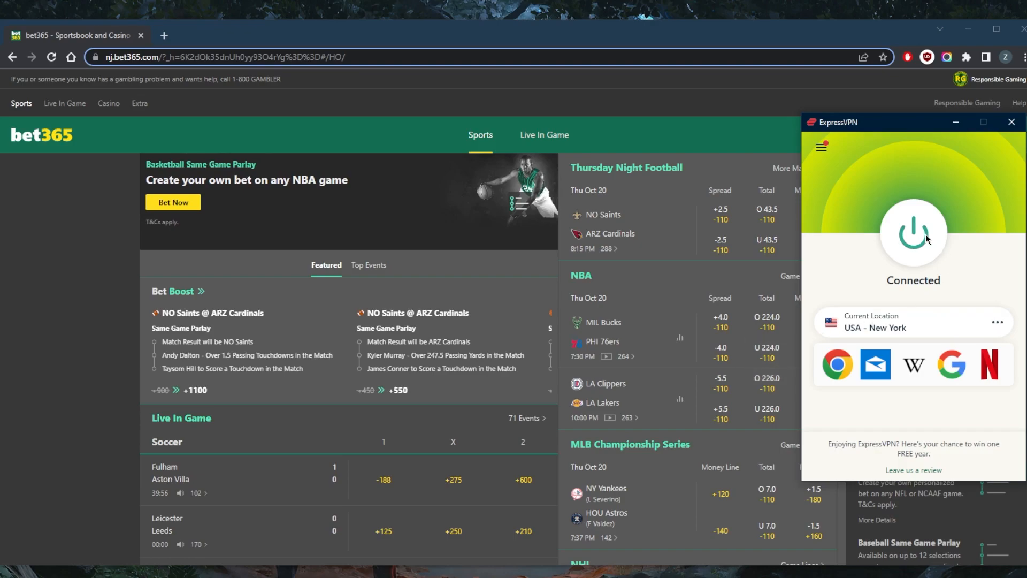
Disconnect ExpressVPN from the USA – New York server via the power button.
click(912, 235)
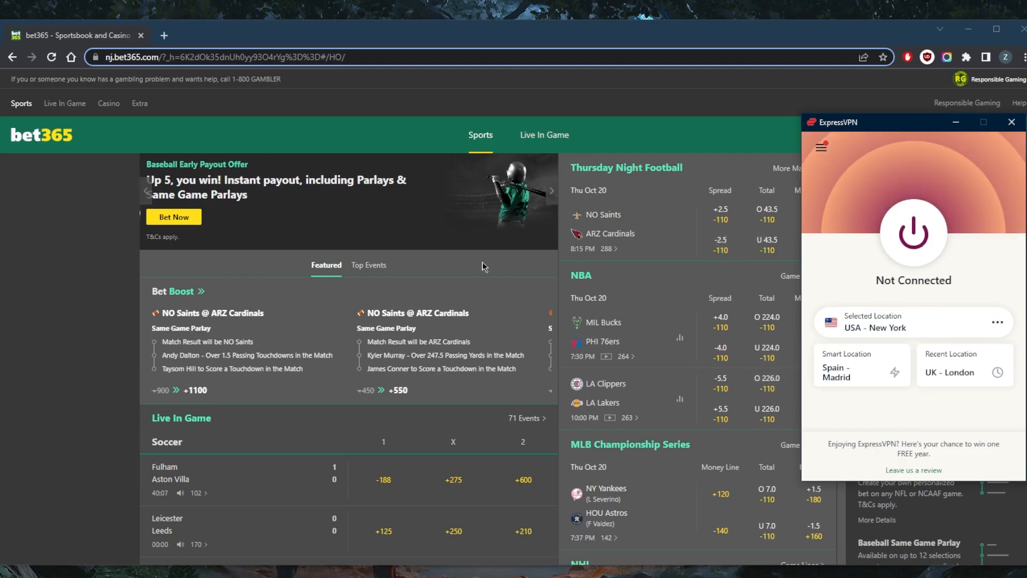
mouse_move(501, 255)
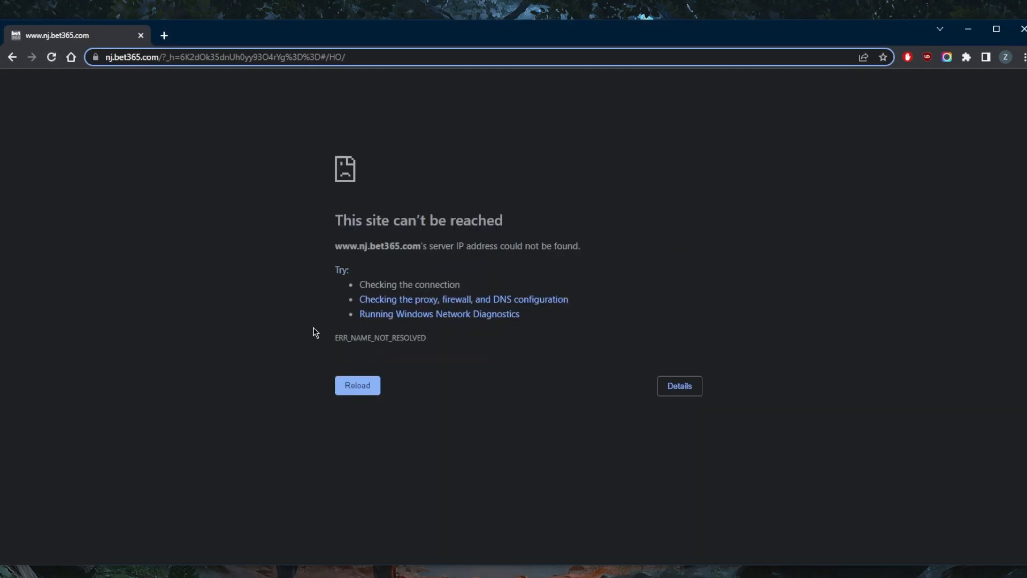
mouse_move(185, 179)
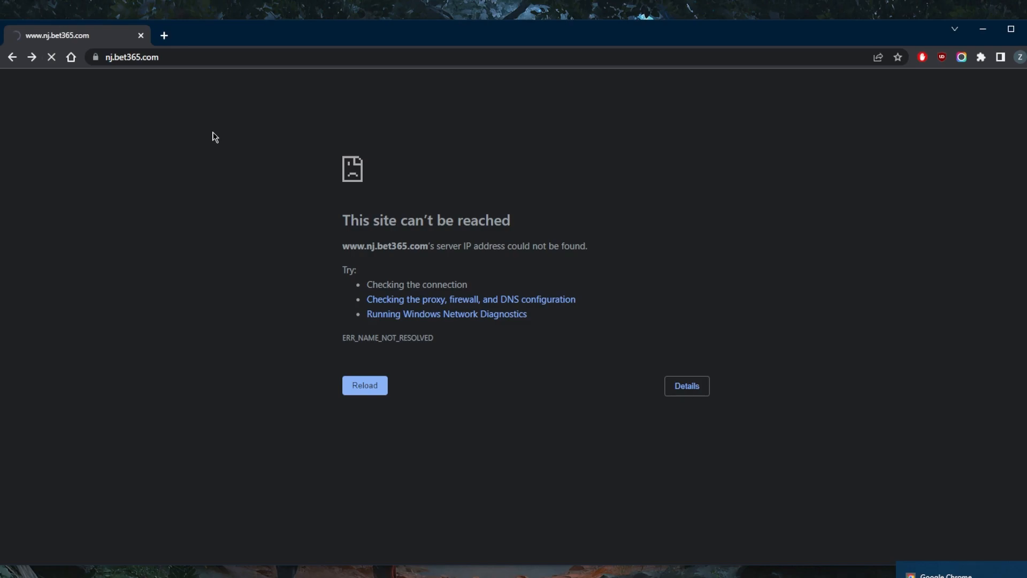
Reload nj.bet365.com so the NJ sportsbook home page with offers and lines loads.
click(364, 385)
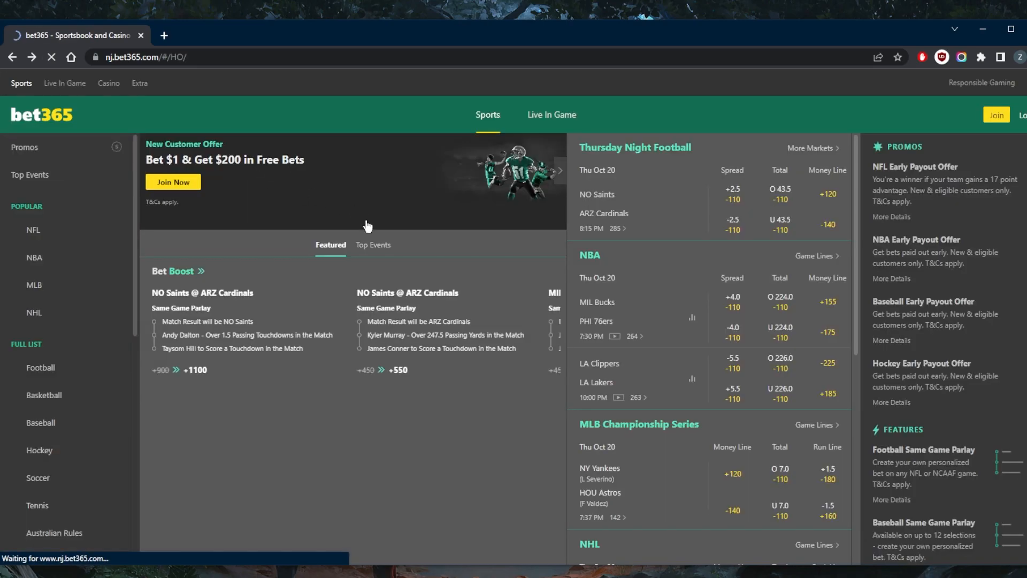
mouse_move(473, 282)
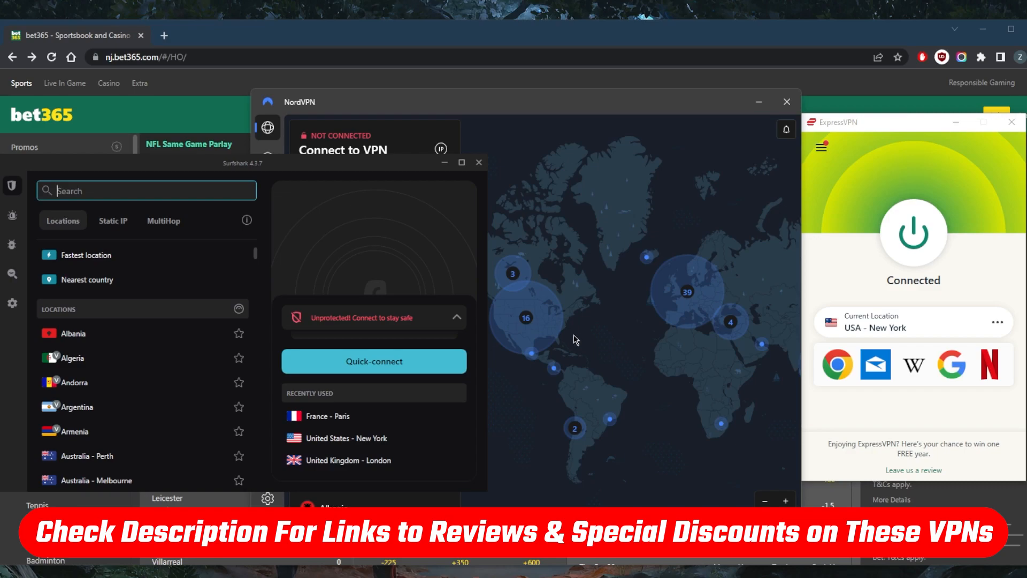
mouse_move(562, 288)
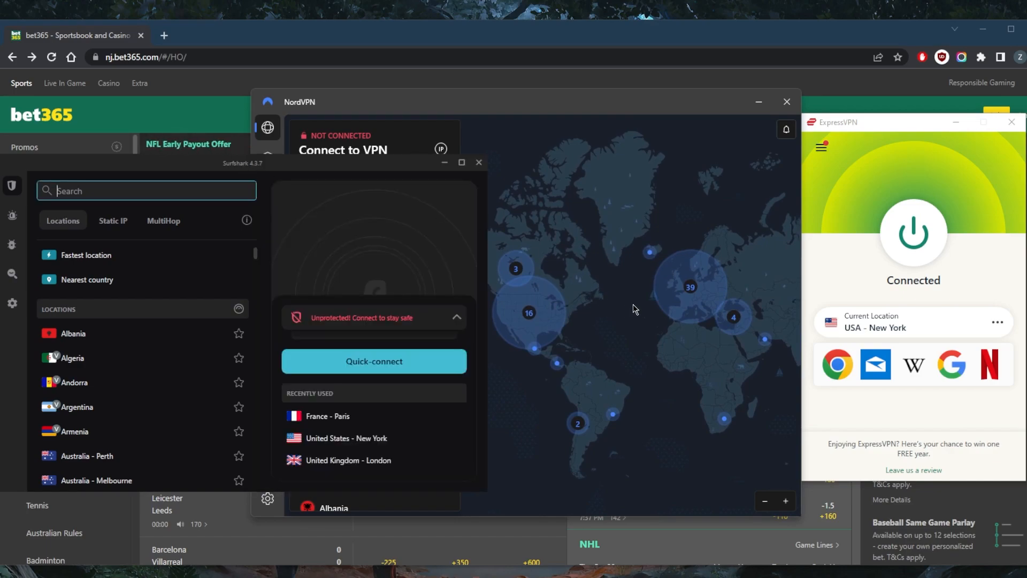
mouse_move(671, 287)
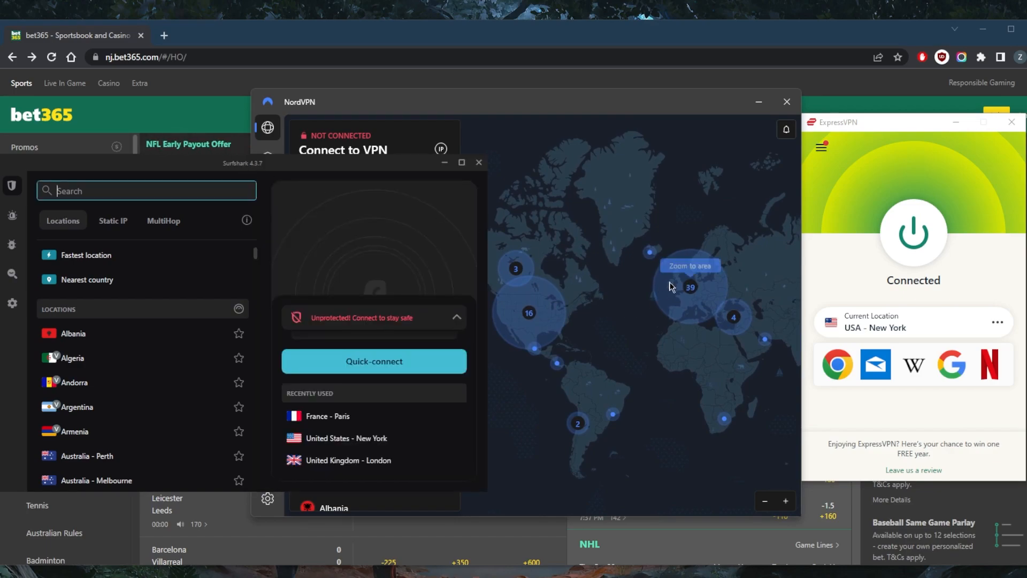
mouse_move(601, 320)
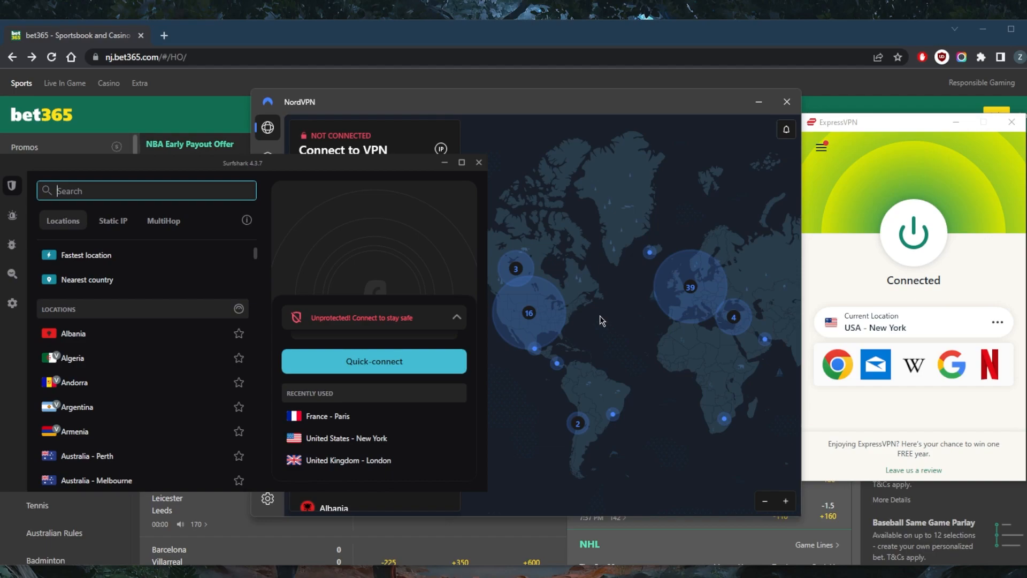